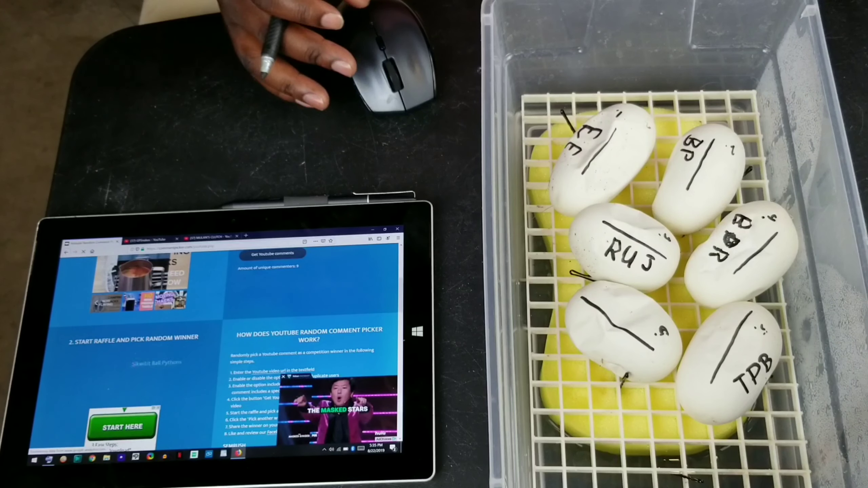
- Draw a fresh random winner from the video's nine unique commenters in the raffle section
left_click(122, 427)
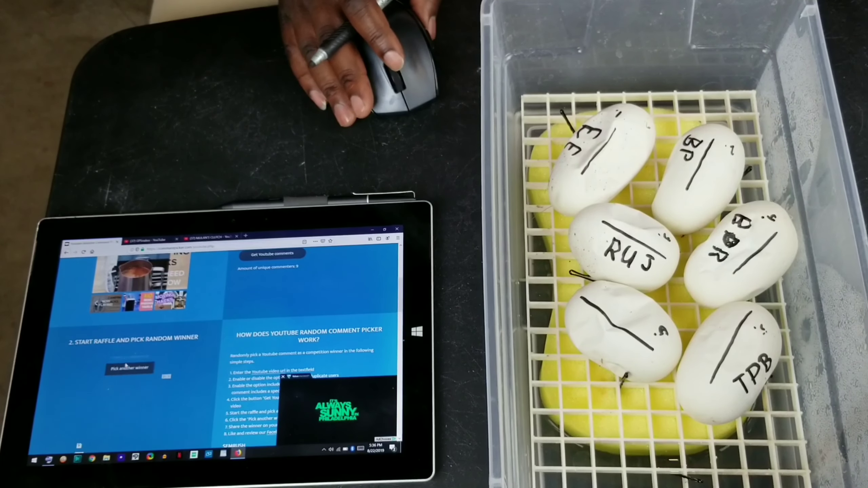
left_click(129, 368)
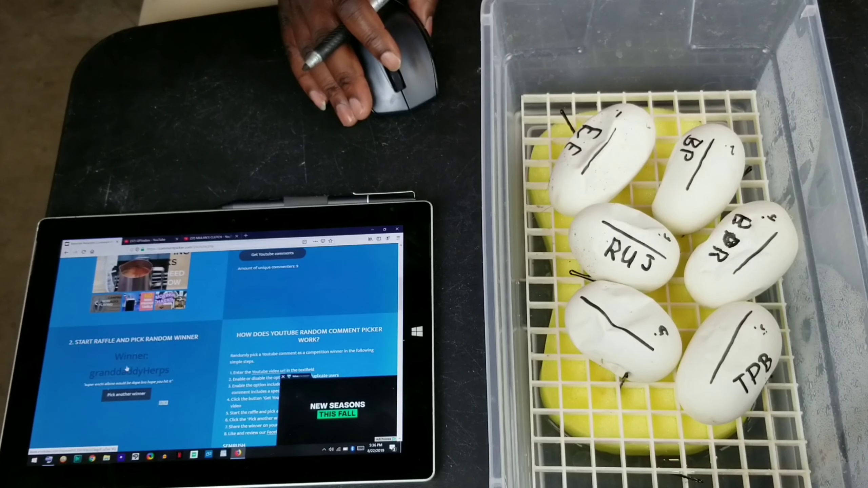